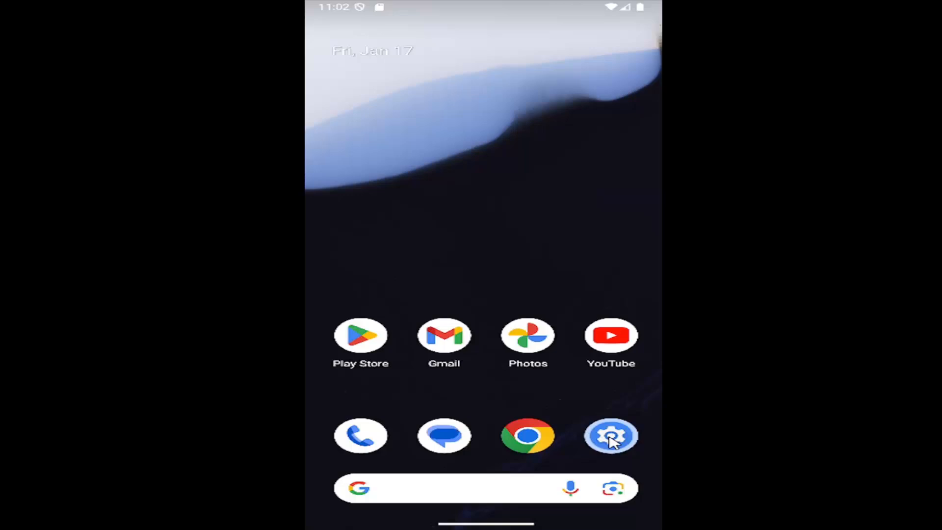
Launch Settings and go to the Connected devices page.
left_click(610, 436)
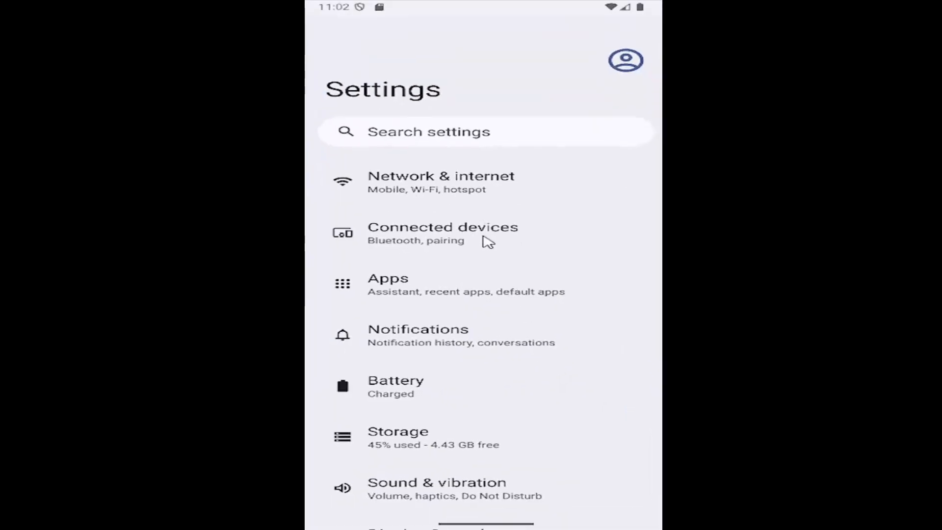
mouse_move(429, 259)
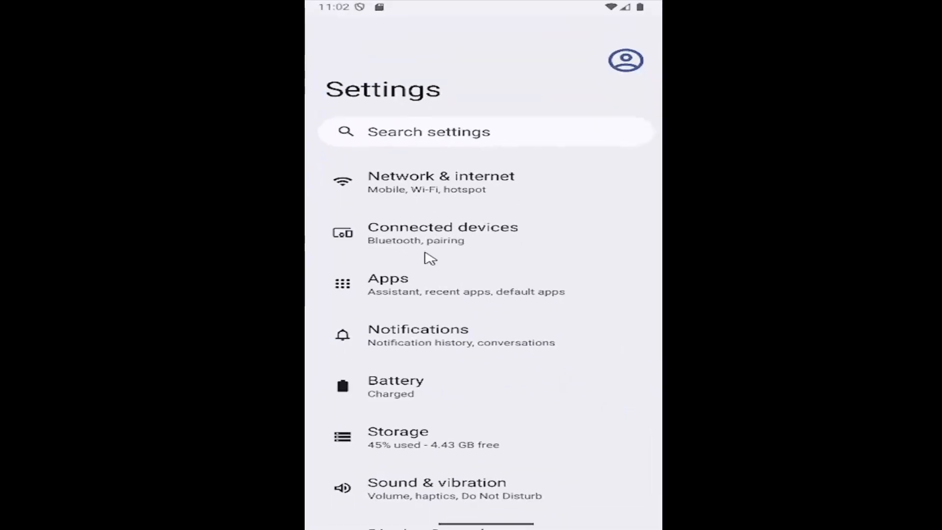
mouse_move(447, 237)
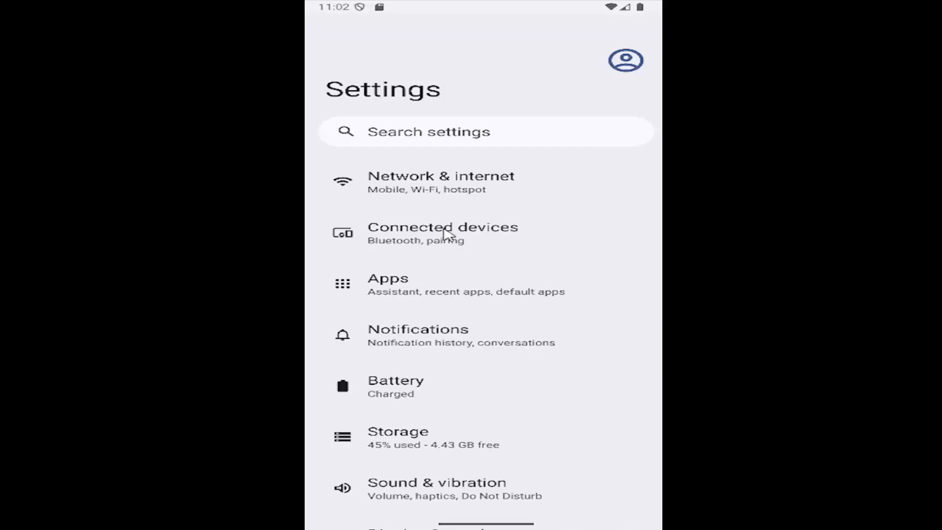
left_click(443, 233)
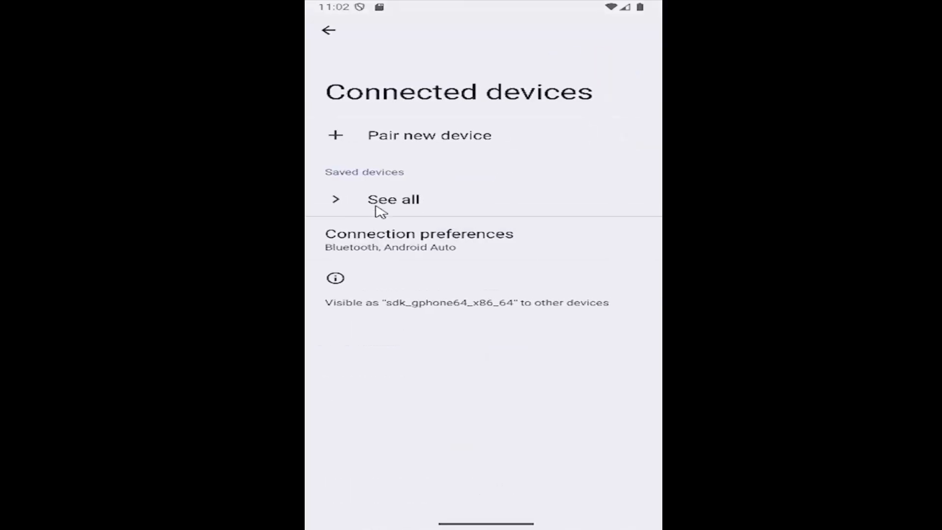
mouse_move(343, 189)
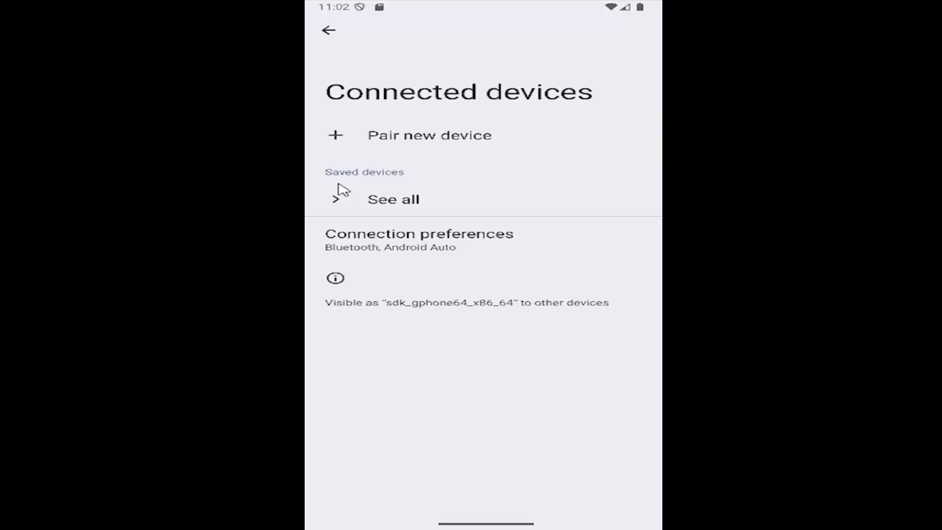
mouse_move(431, 277)
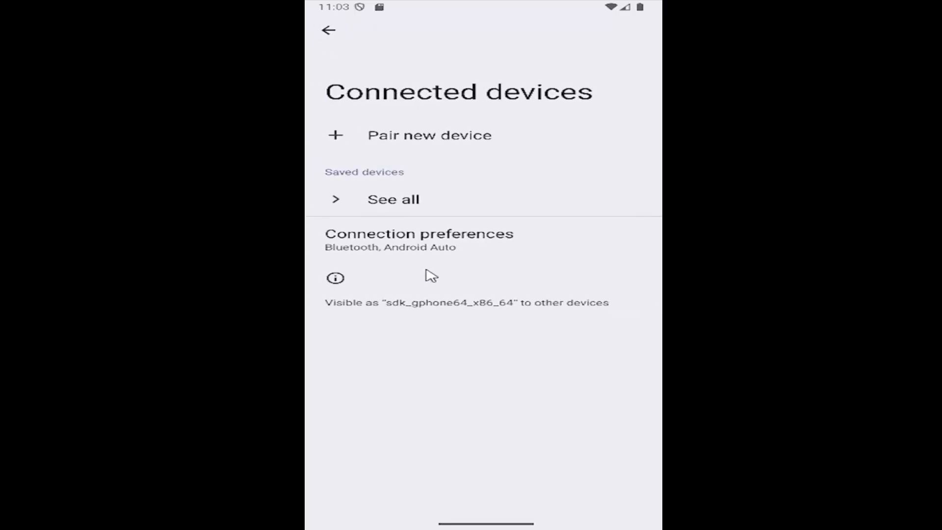
mouse_move(431, 276)
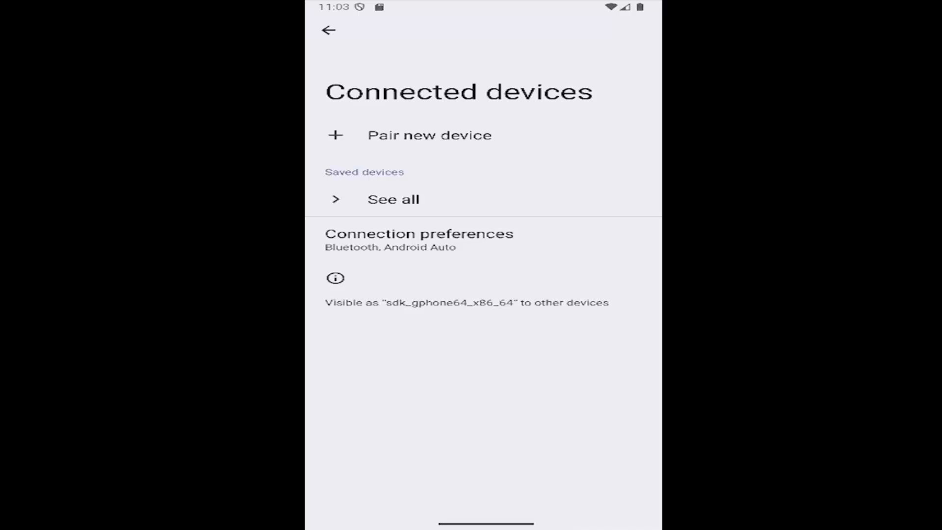